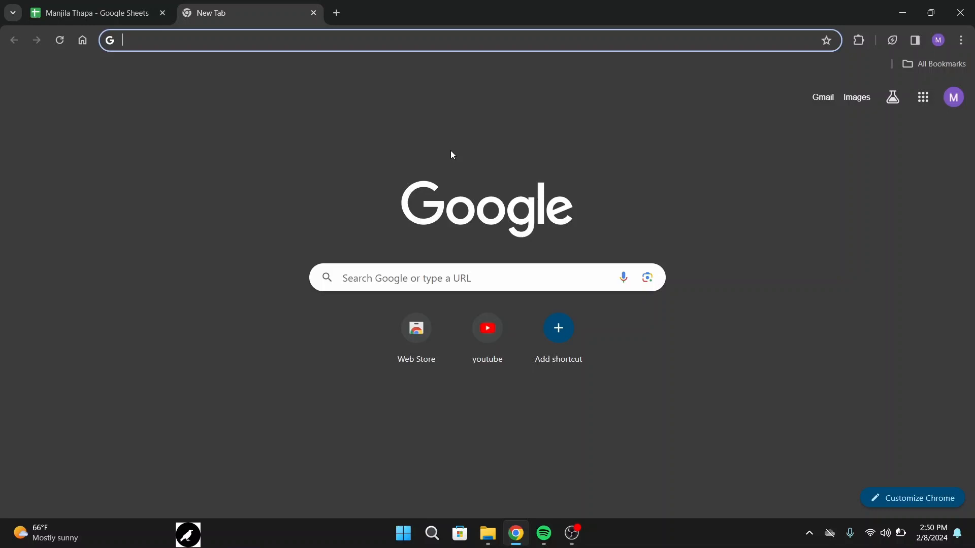
mouse_move(221, 42)
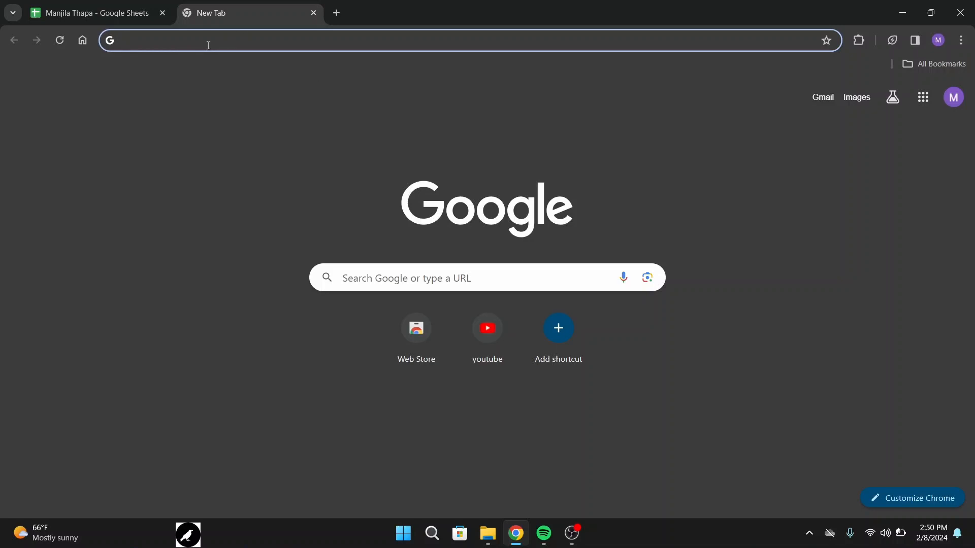
Search Google for 'workday login' and open the first Workday Login Help result.
text(workday login)
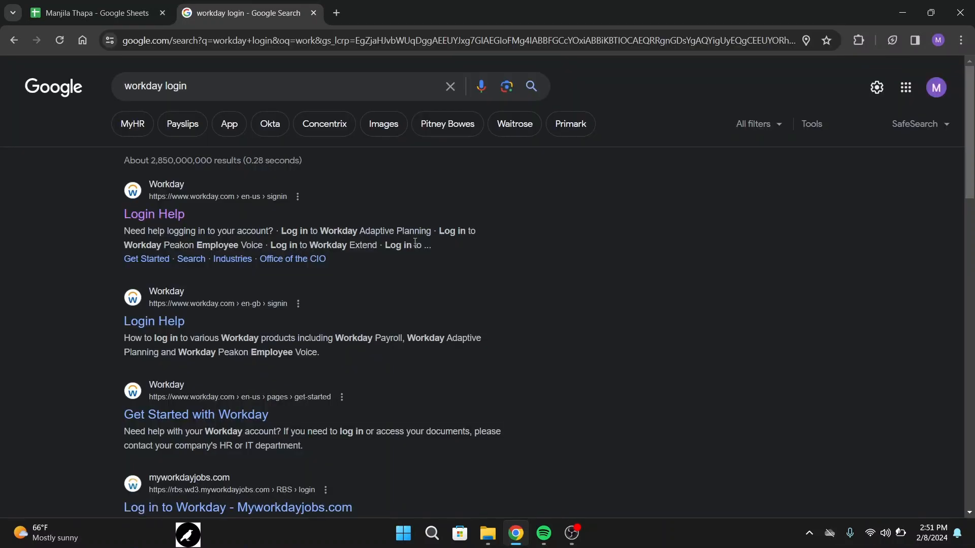
mouse_move(605, 291)
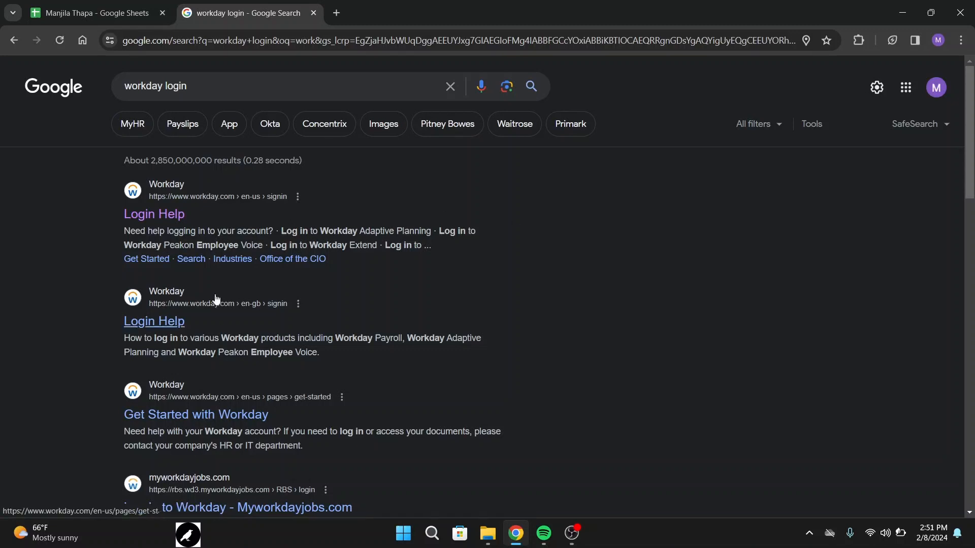
mouse_move(259, 227)
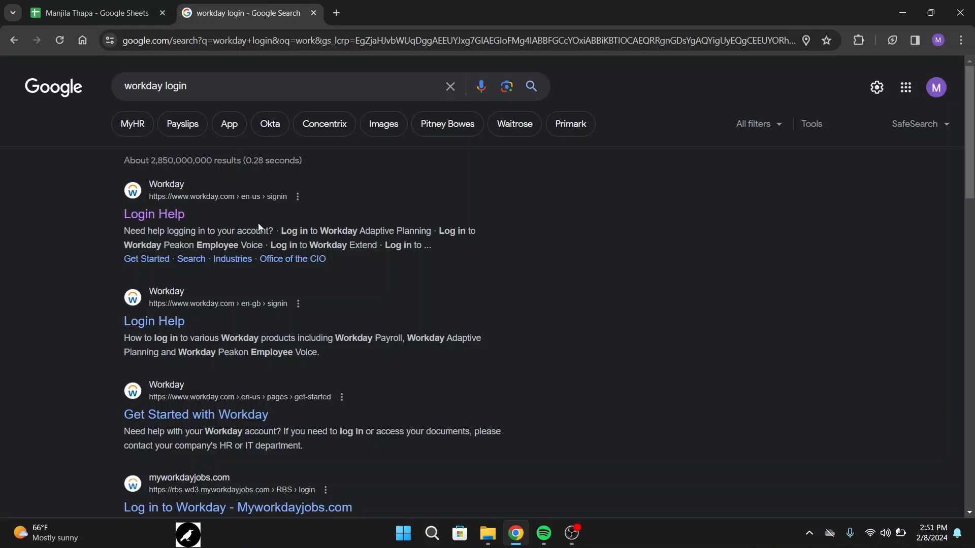
mouse_move(154, 213)
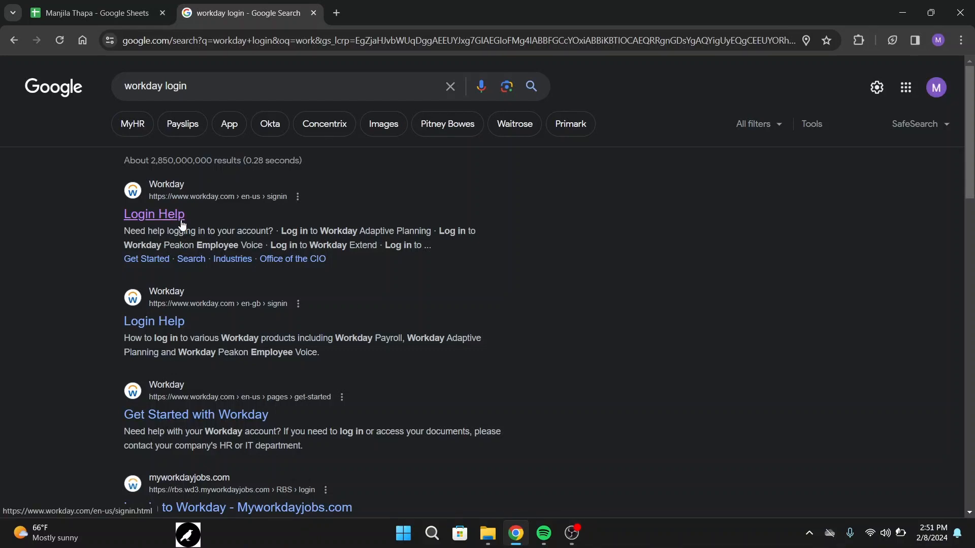
mouse_move(216, 206)
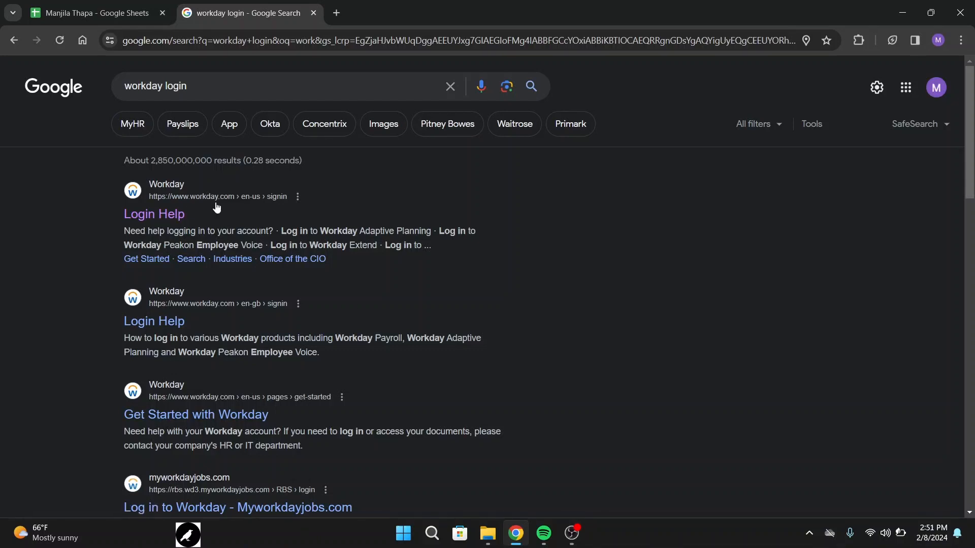
click(154, 214)
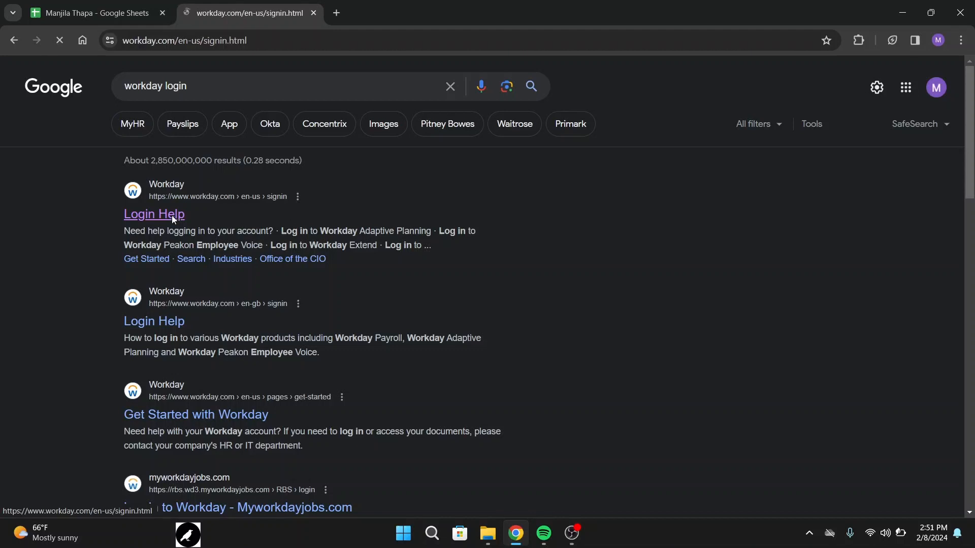
Scroll the Login Help page and follow 'Log in to Workday Peakon Employee Voice'.
click(154, 214)
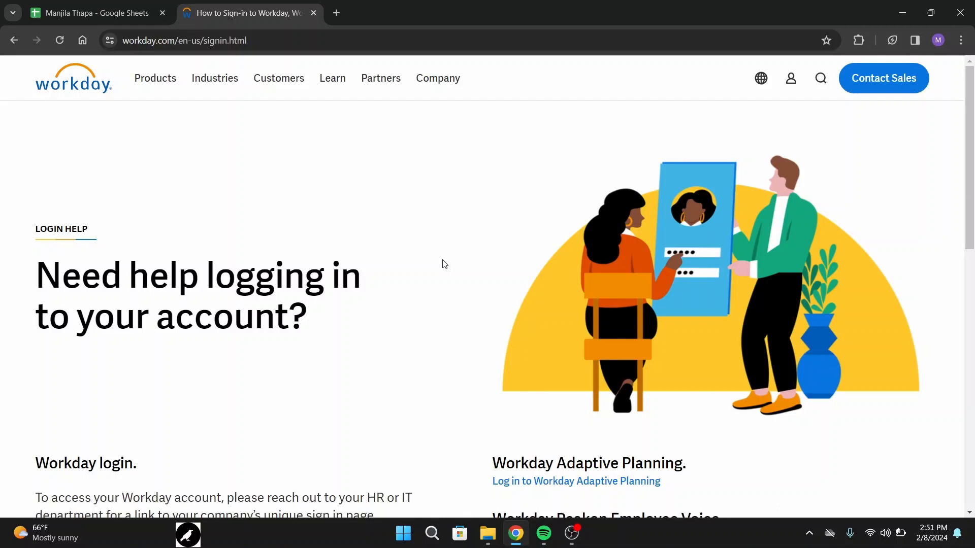
scroll(down, 3)
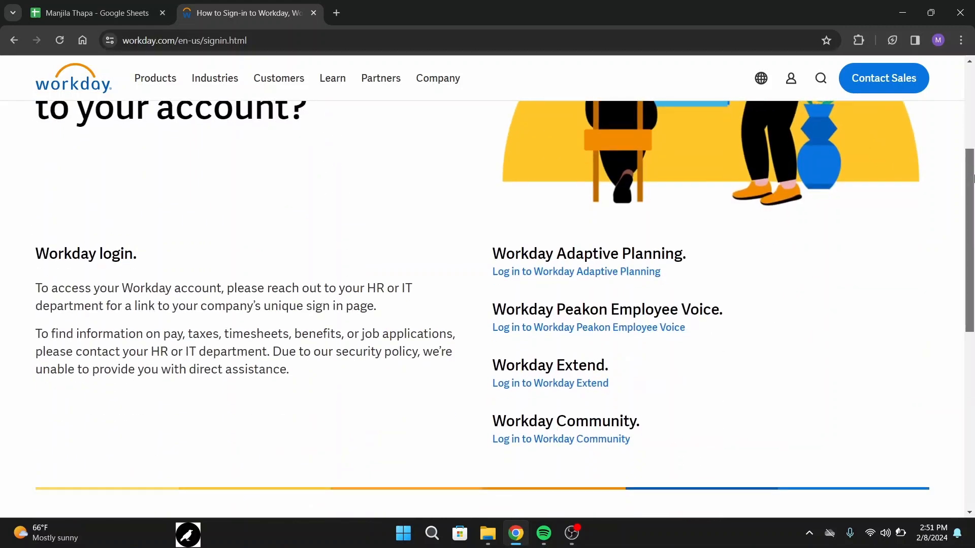
scroll(down, 3)
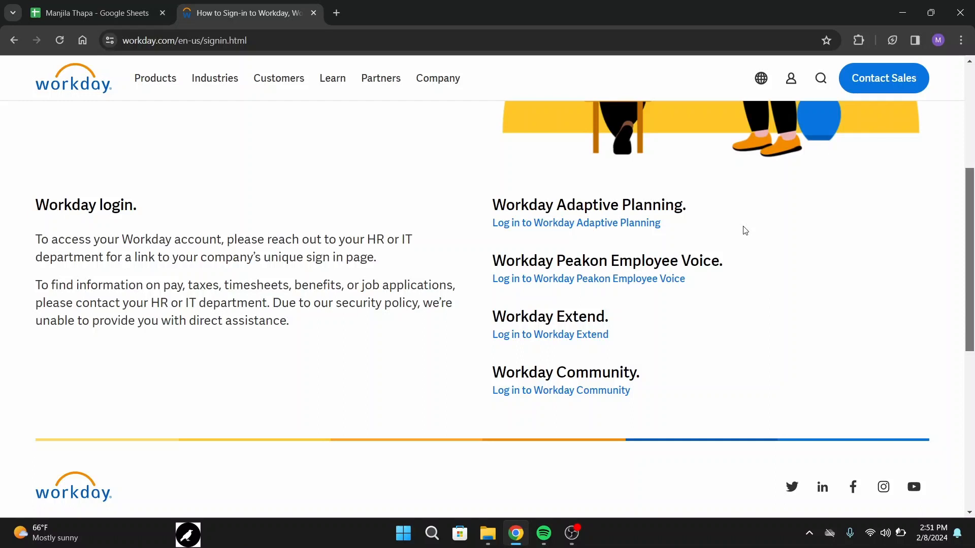
mouse_move(539, 239)
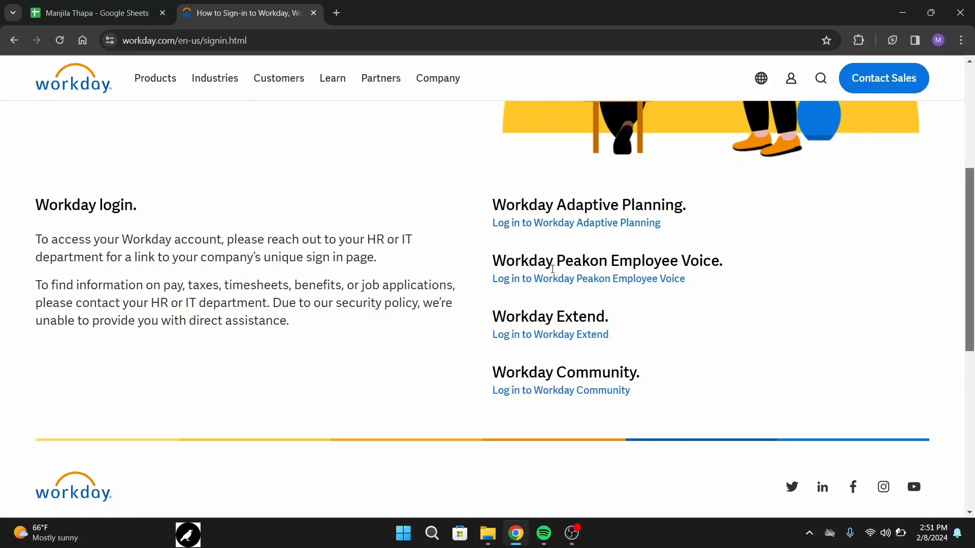
mouse_move(631, 318)
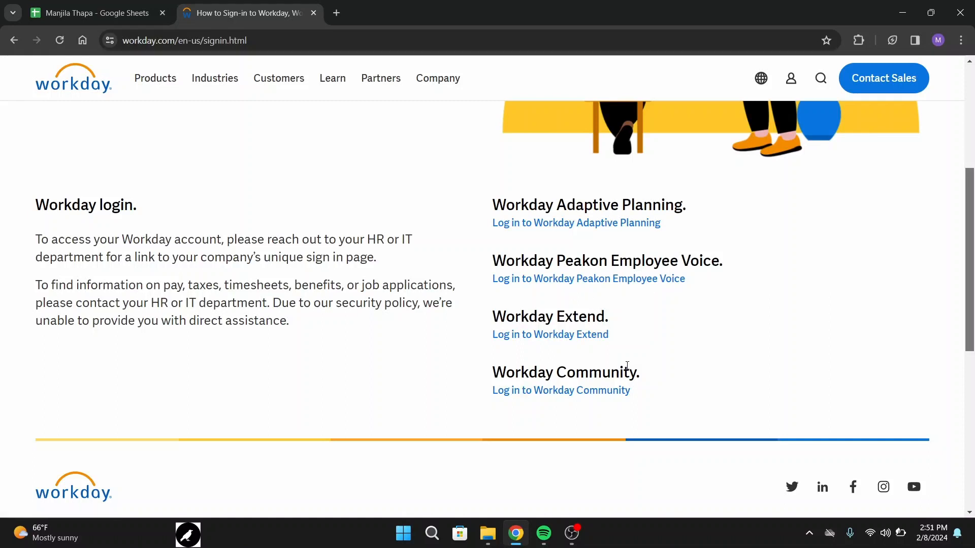
mouse_move(549, 334)
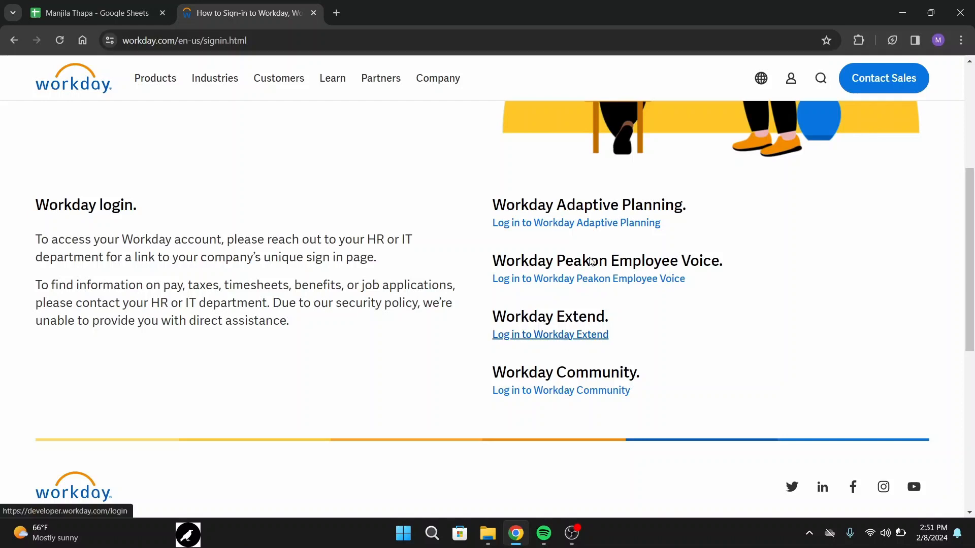
mouse_move(533, 244)
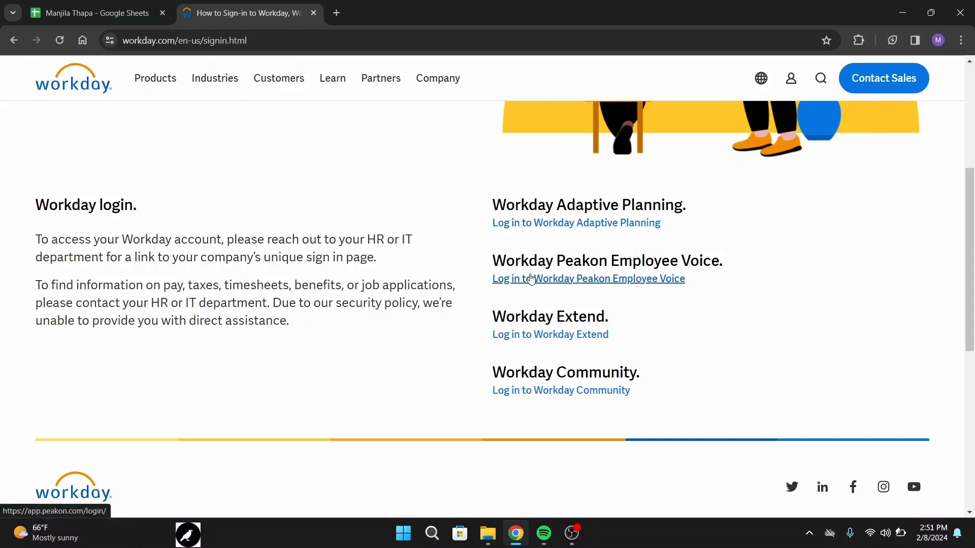
mouse_move(597, 318)
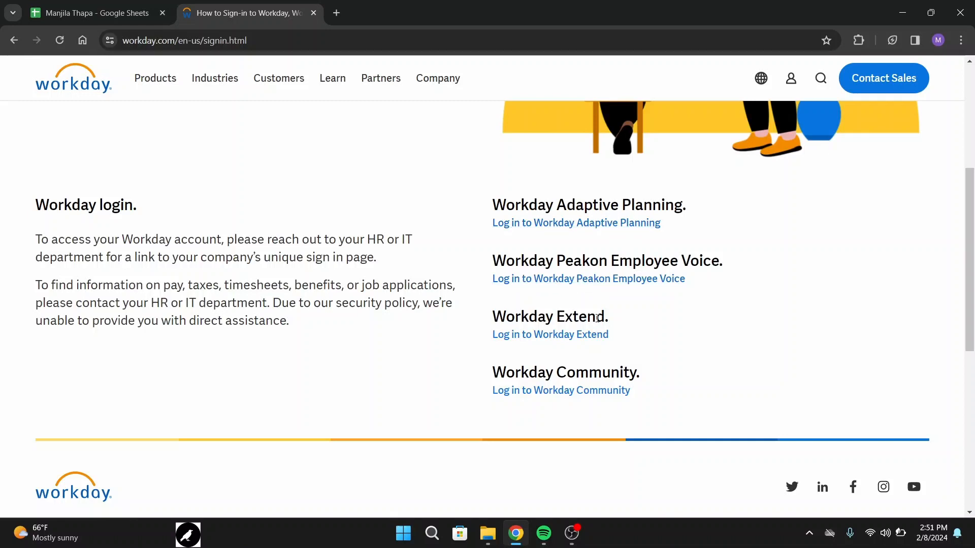
mouse_move(676, 320)
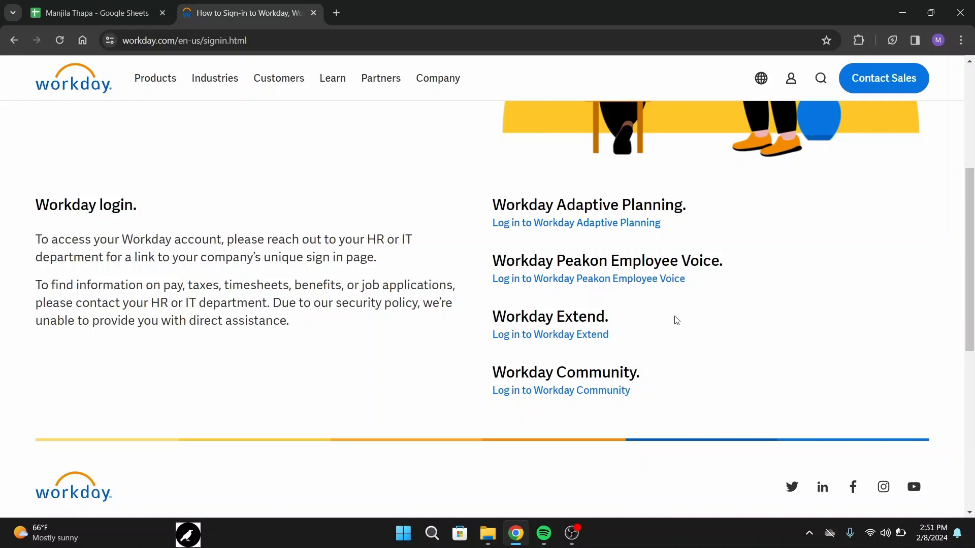
mouse_move(581, 279)
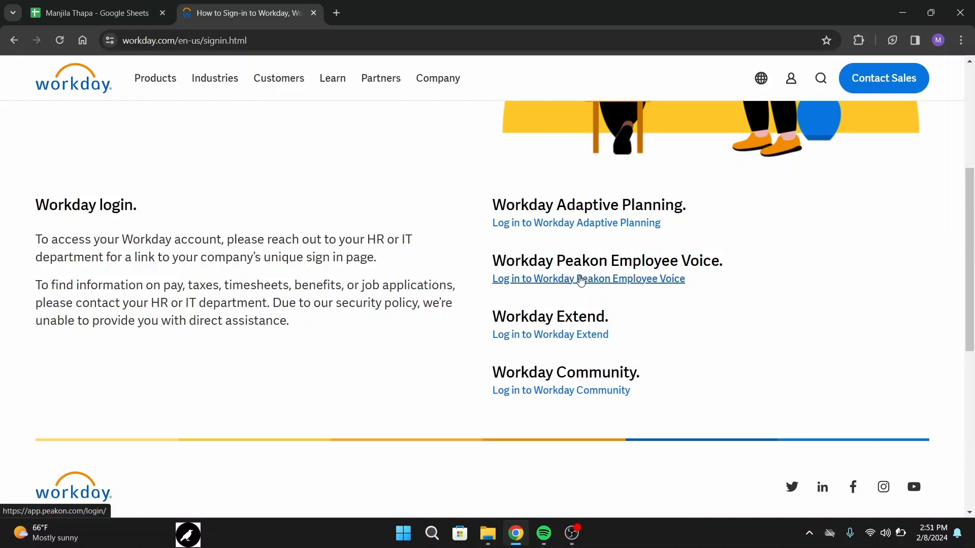
click(587, 279)
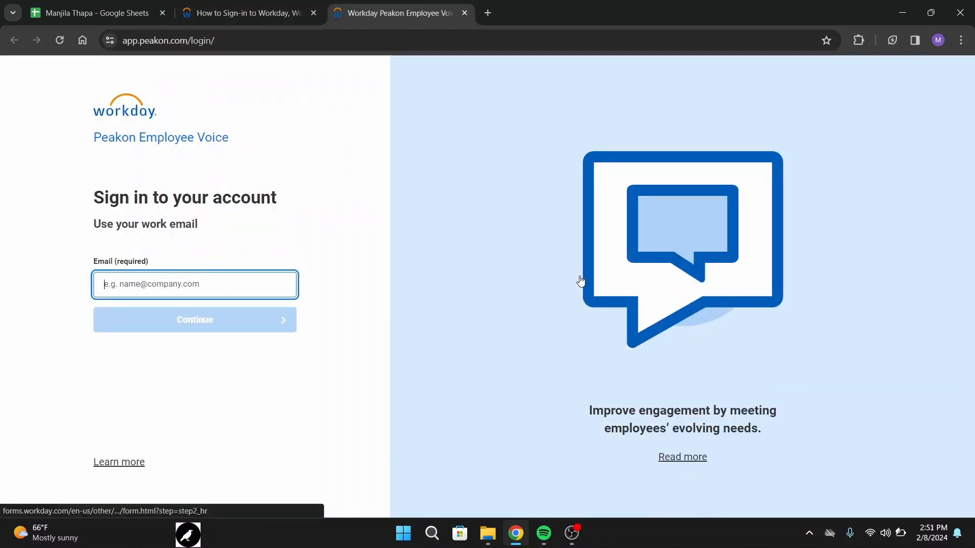
mouse_move(283, 148)
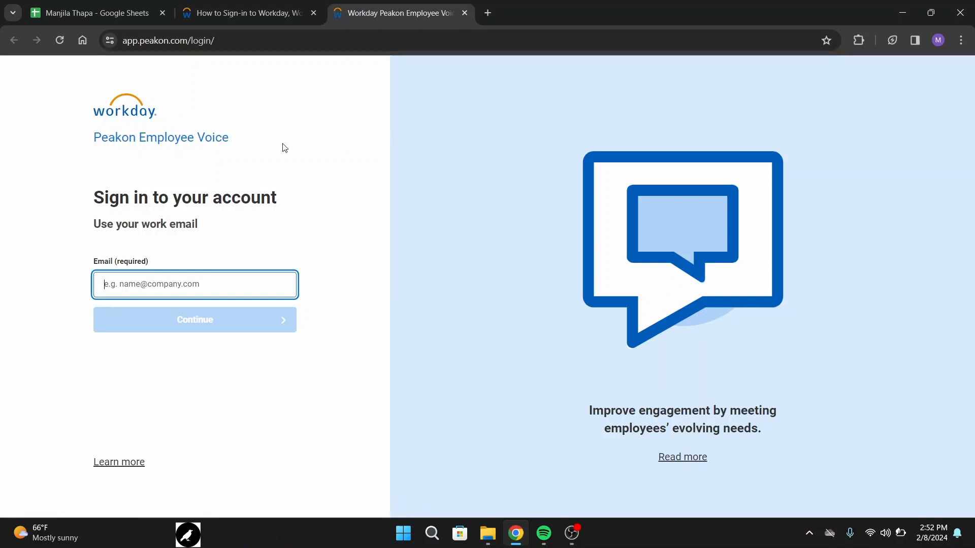
mouse_move(155, 291)
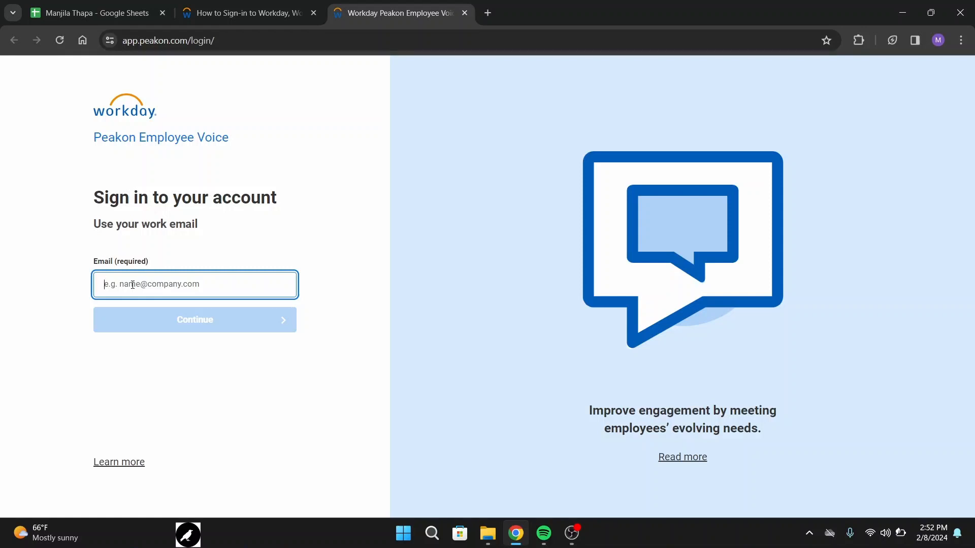
mouse_move(242, 263)
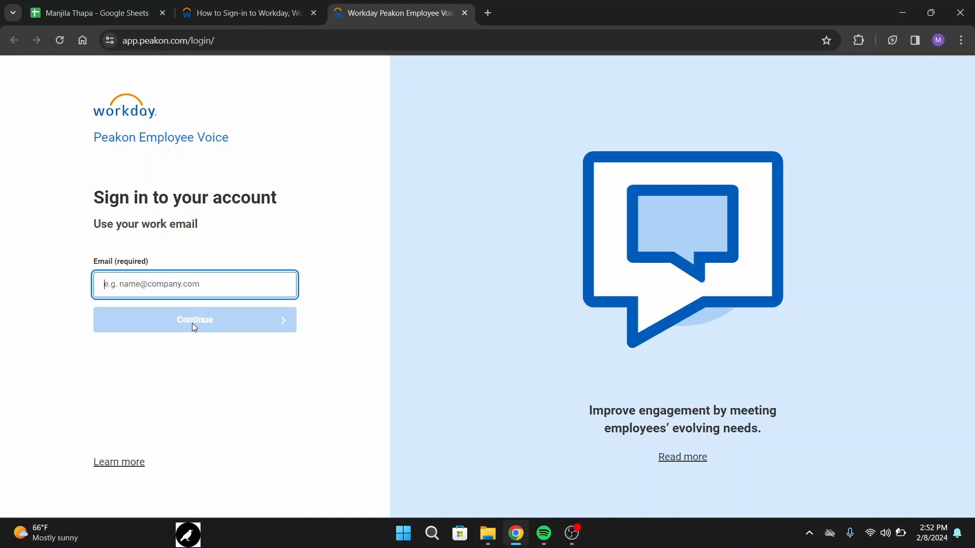
mouse_move(279, 375)
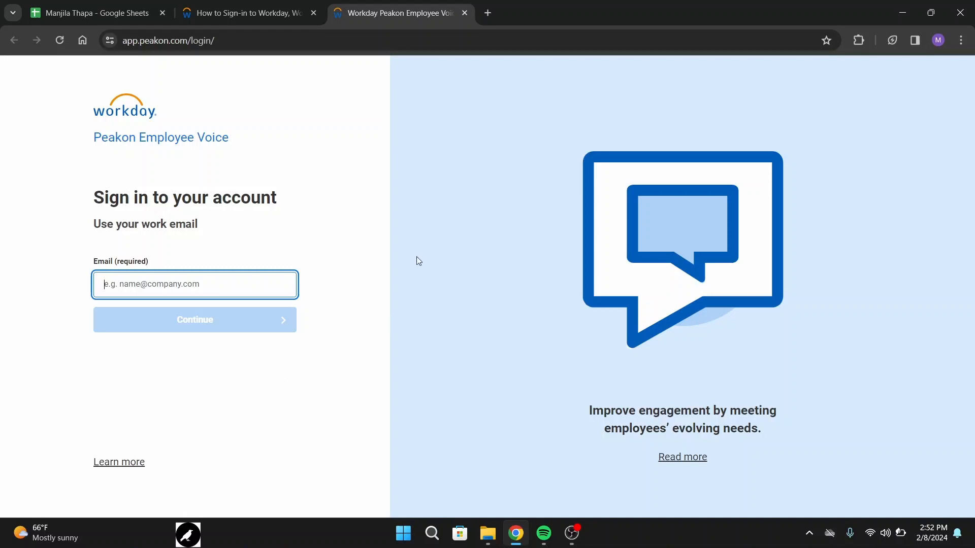
mouse_move(333, 241)
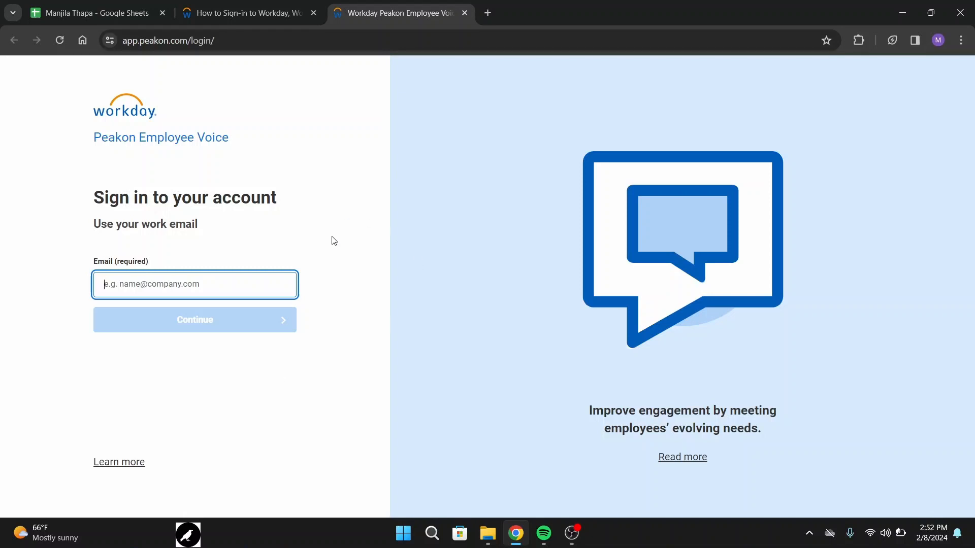
mouse_move(252, 339)
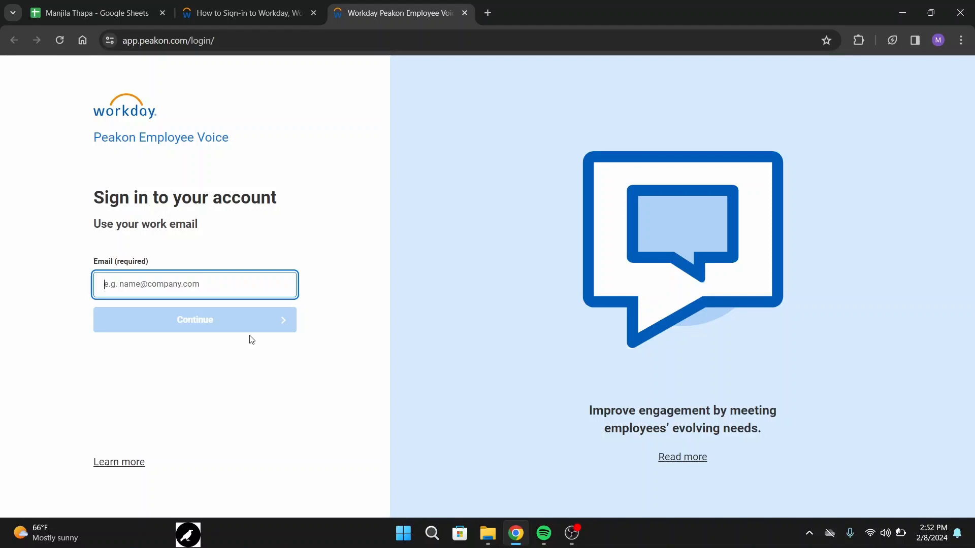
mouse_move(438, 266)
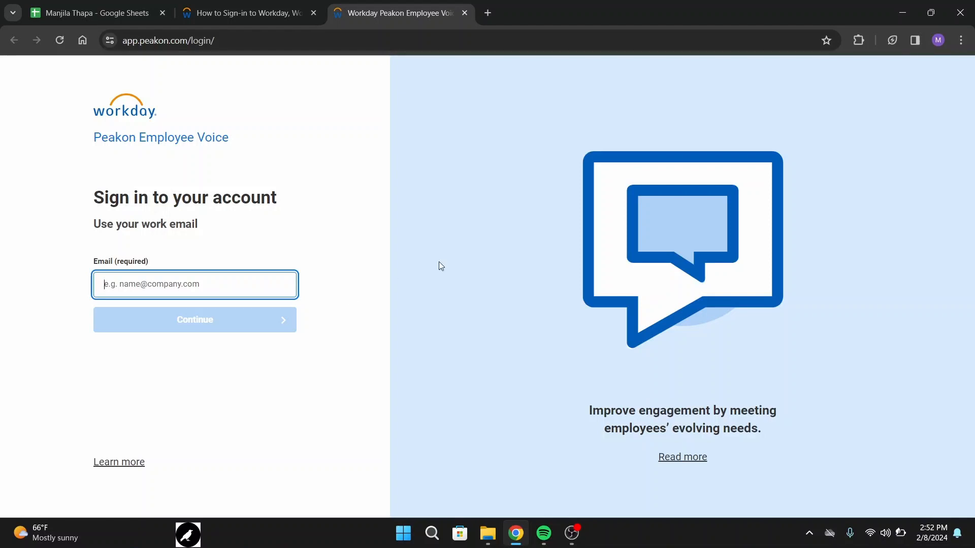